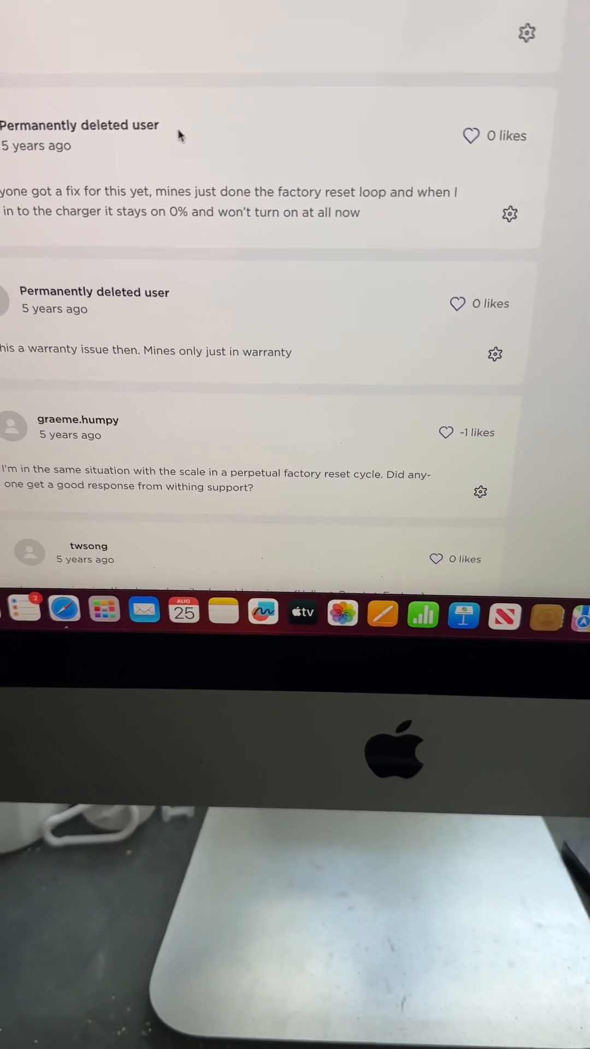
scroll(down, 3)
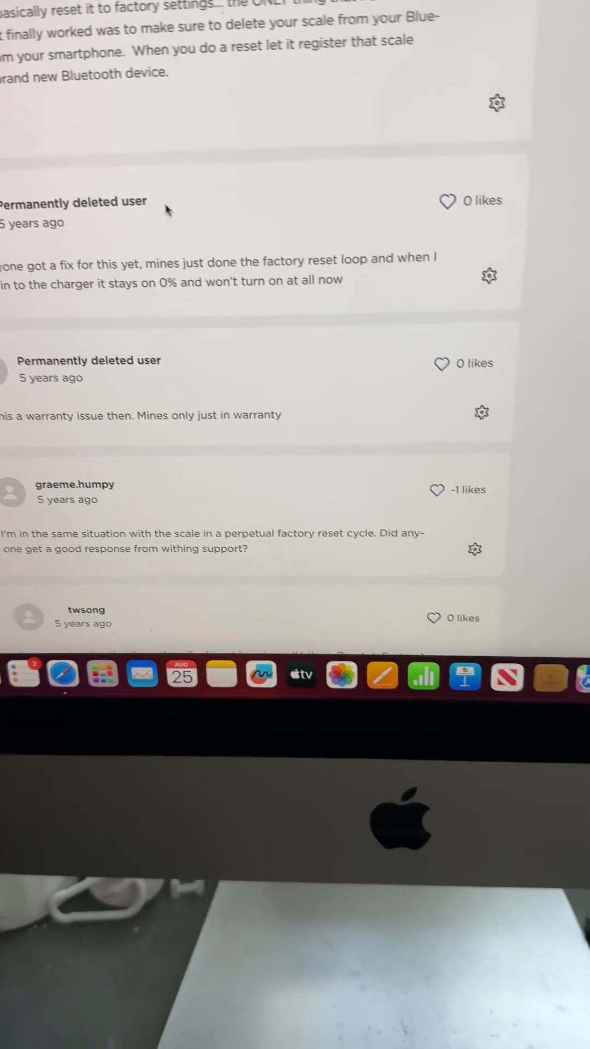
scroll(down, 3)
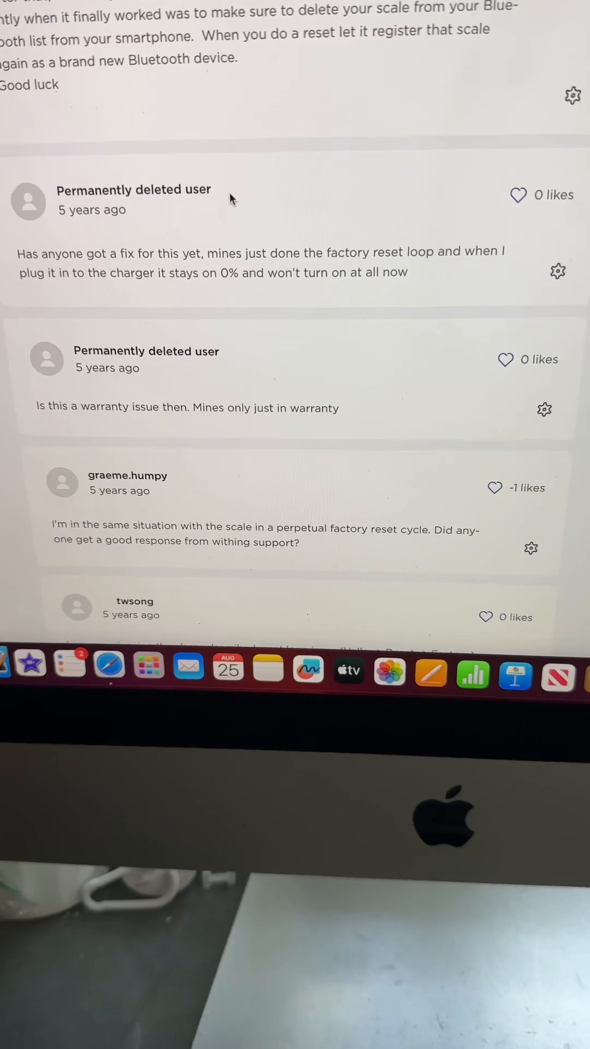
scroll(up, 3)
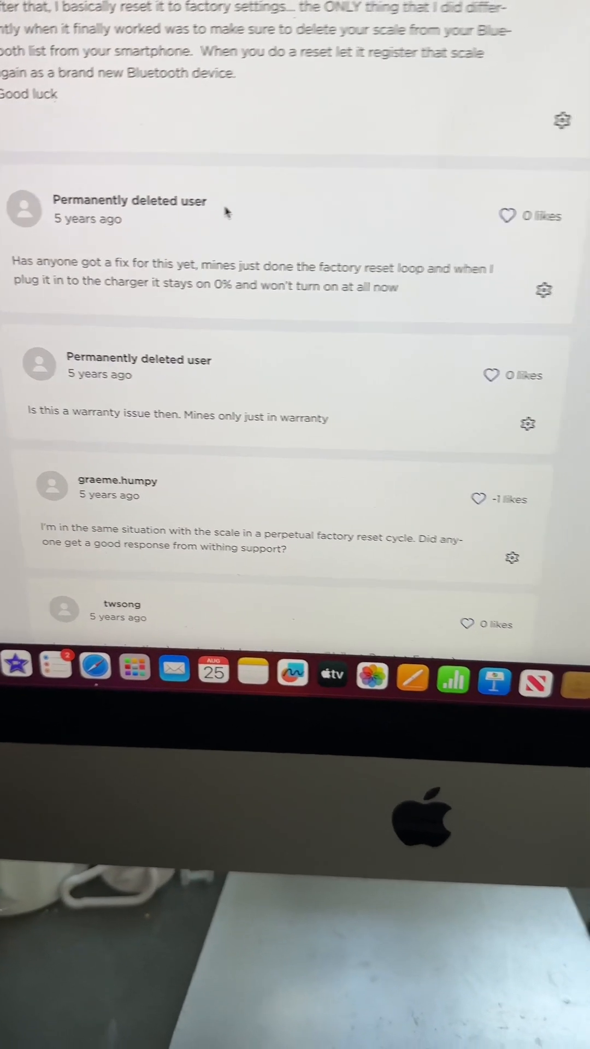
scroll(down, 3)
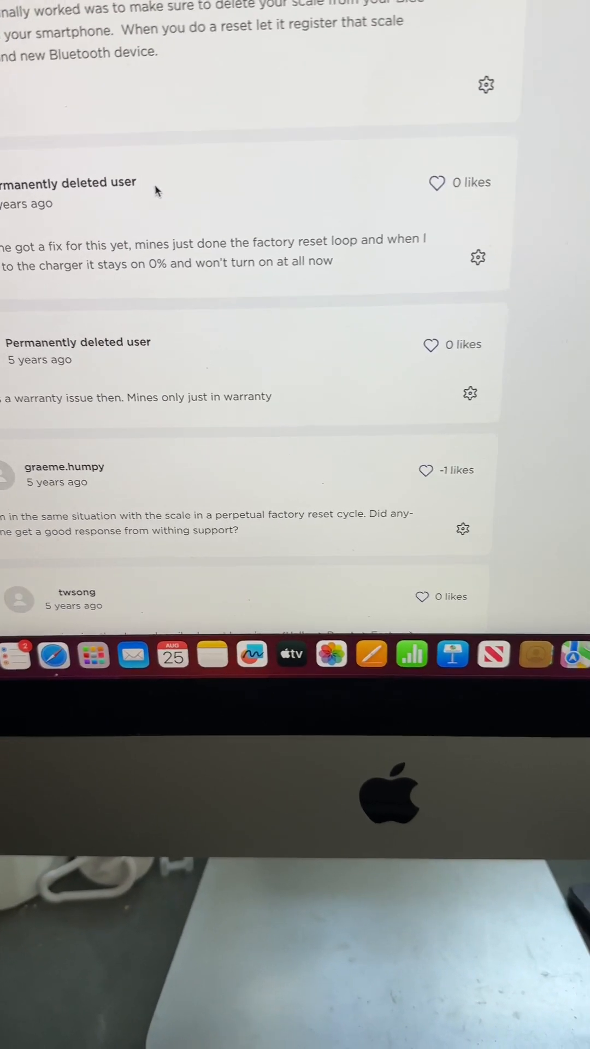
scroll(down, 3)
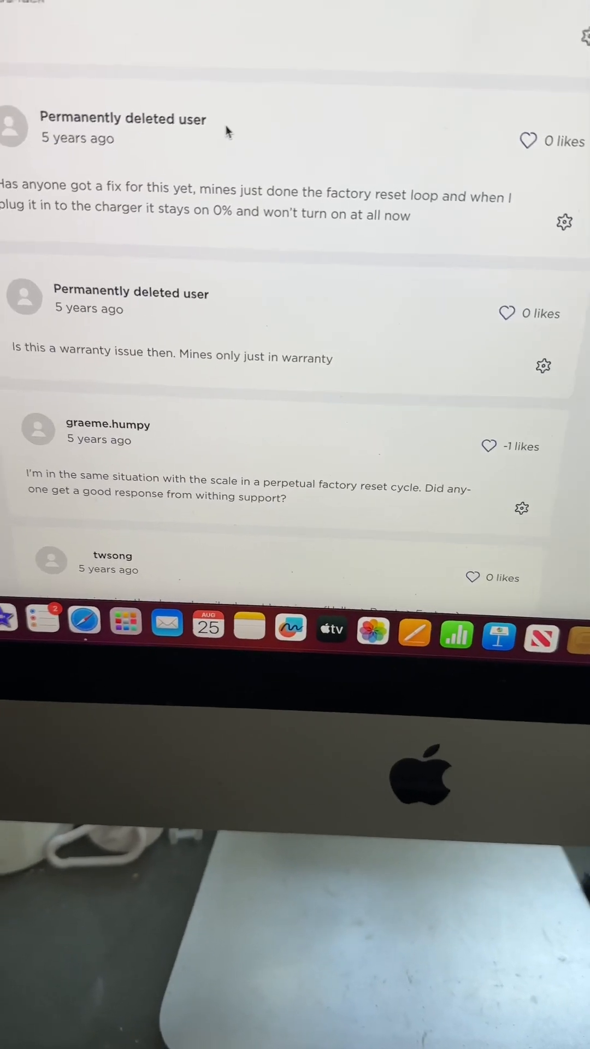
scroll(down, 3)
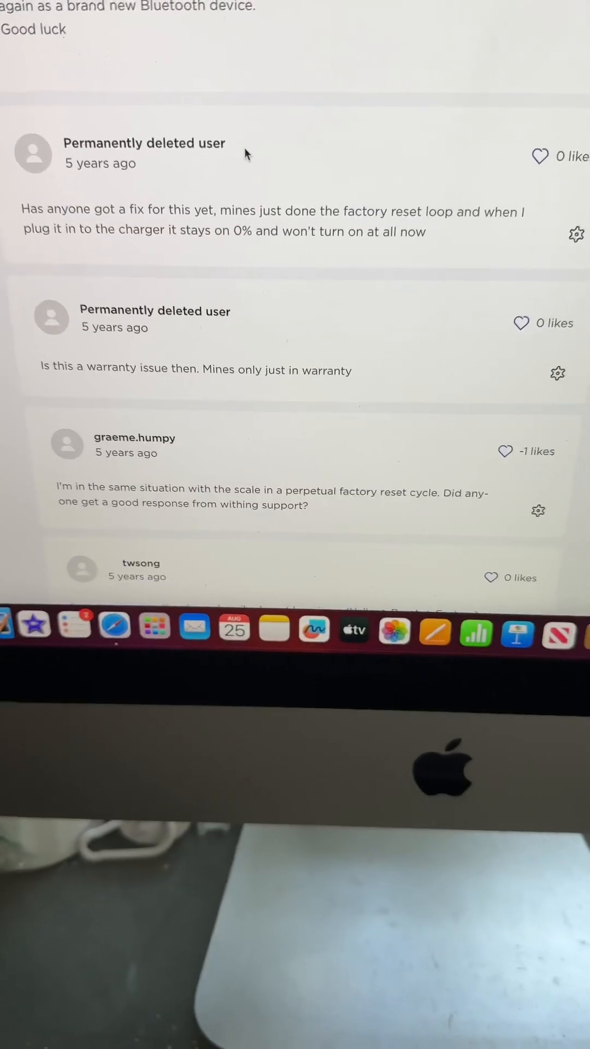
scroll(down, 3)
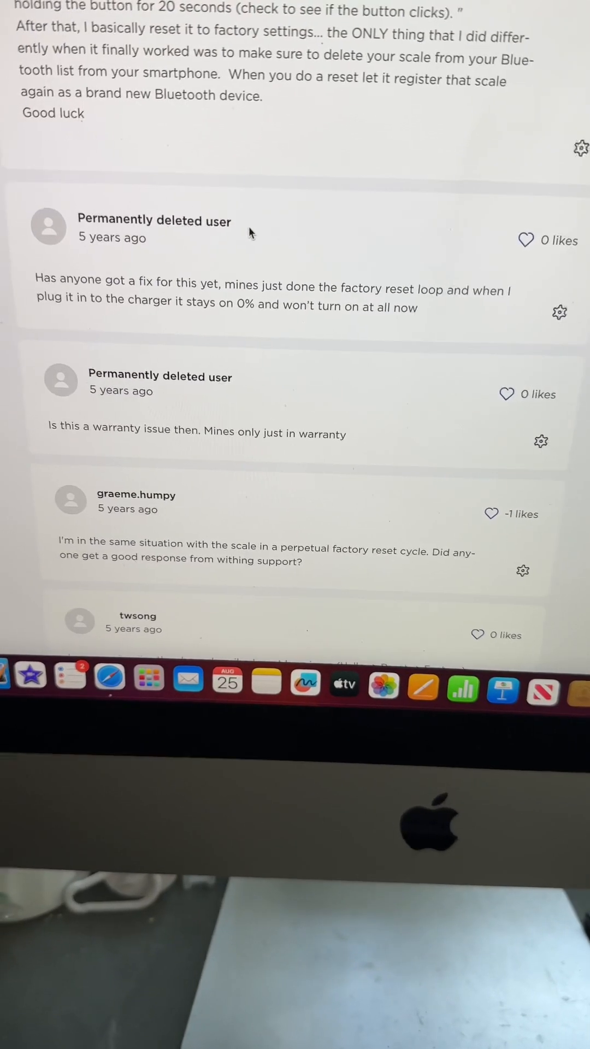
scroll(down, 3)
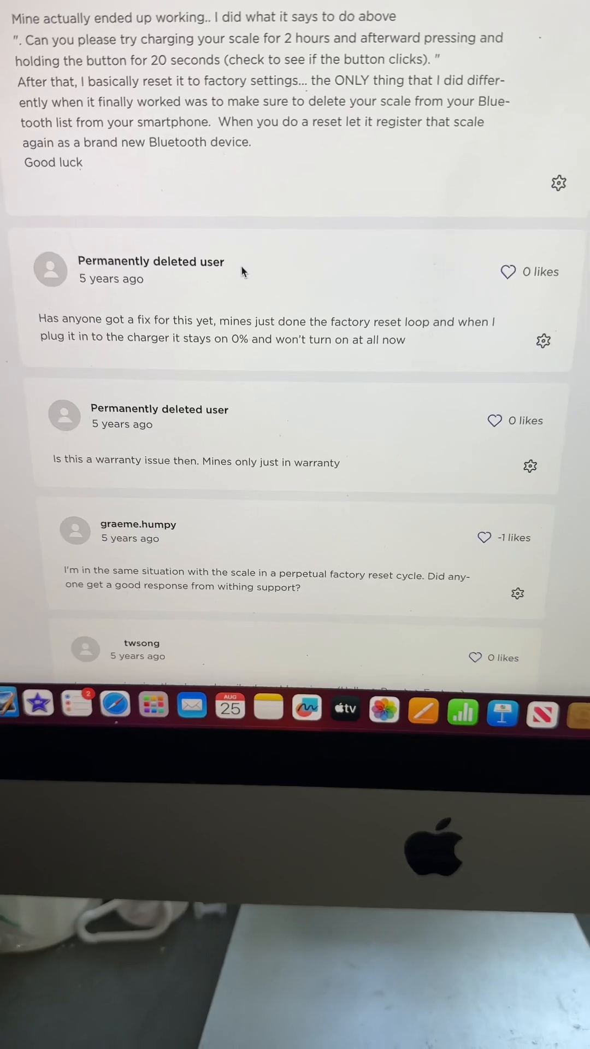
scroll(down, 3)
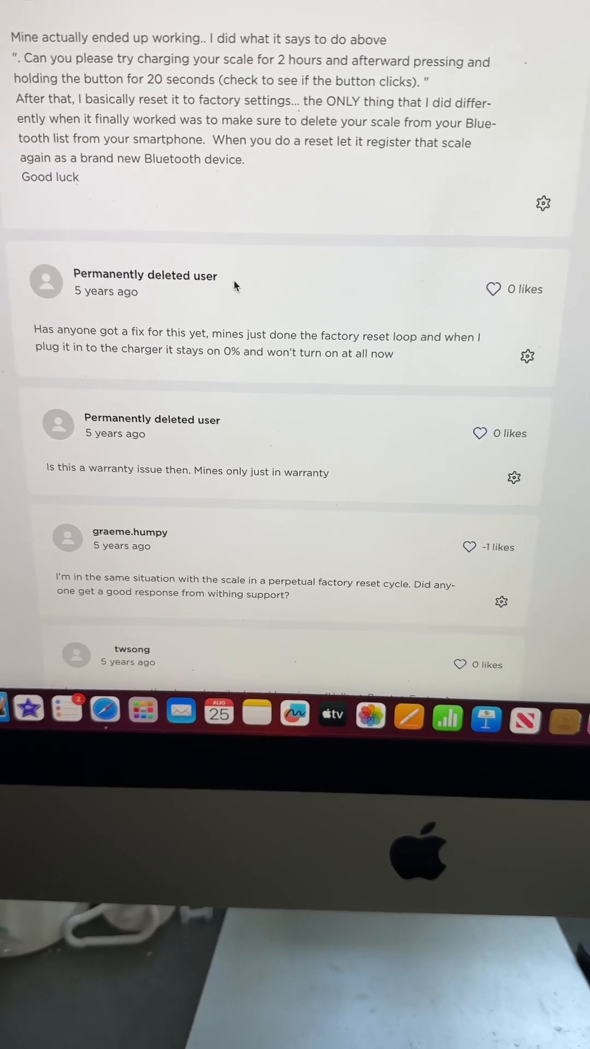
scroll(down, 3)
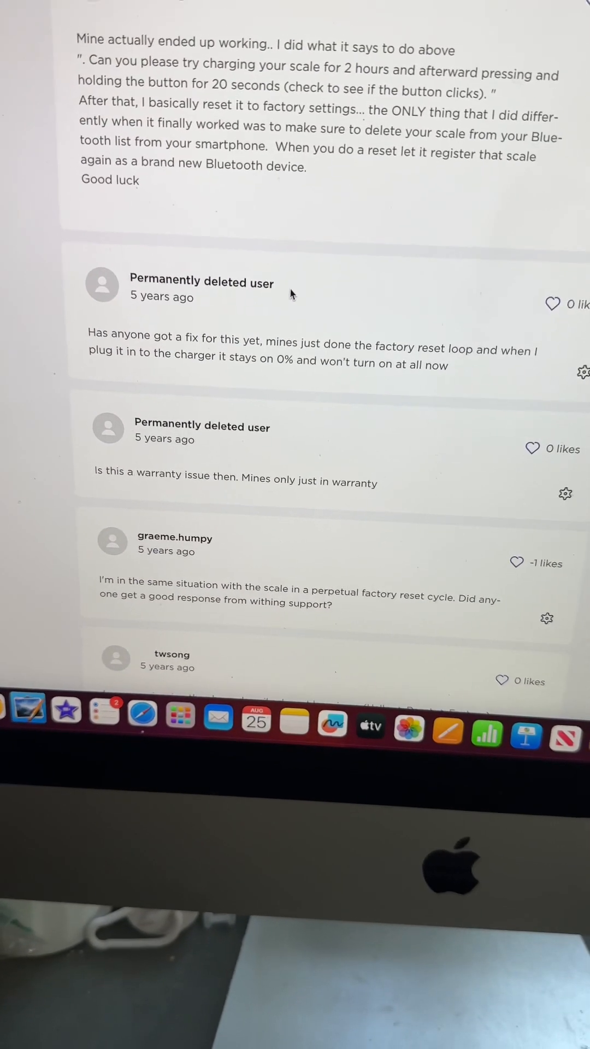
scroll(down, 3)
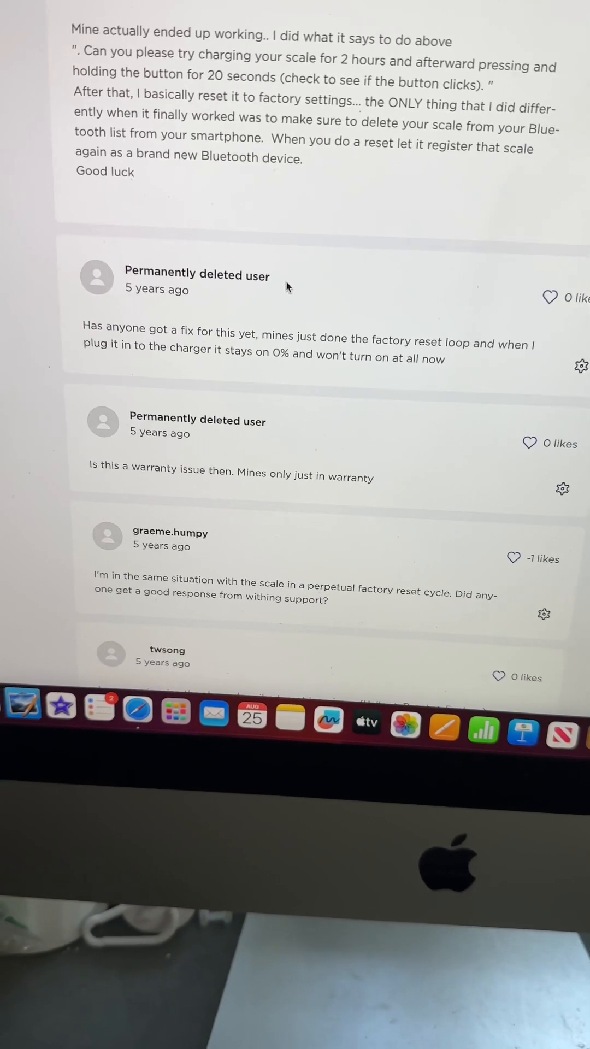
scroll(down, 3)
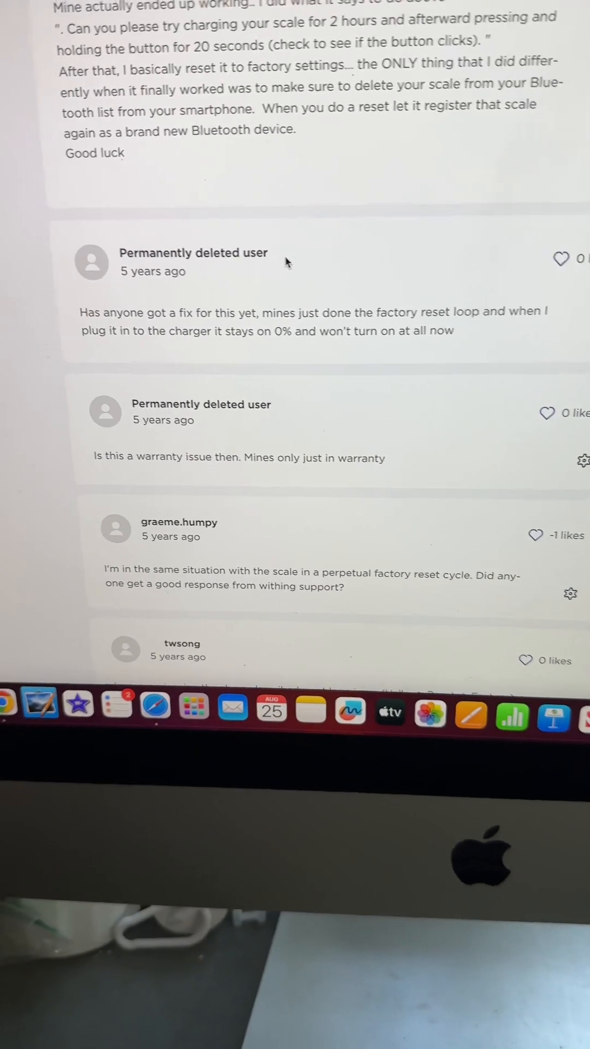
scroll(down, 3)
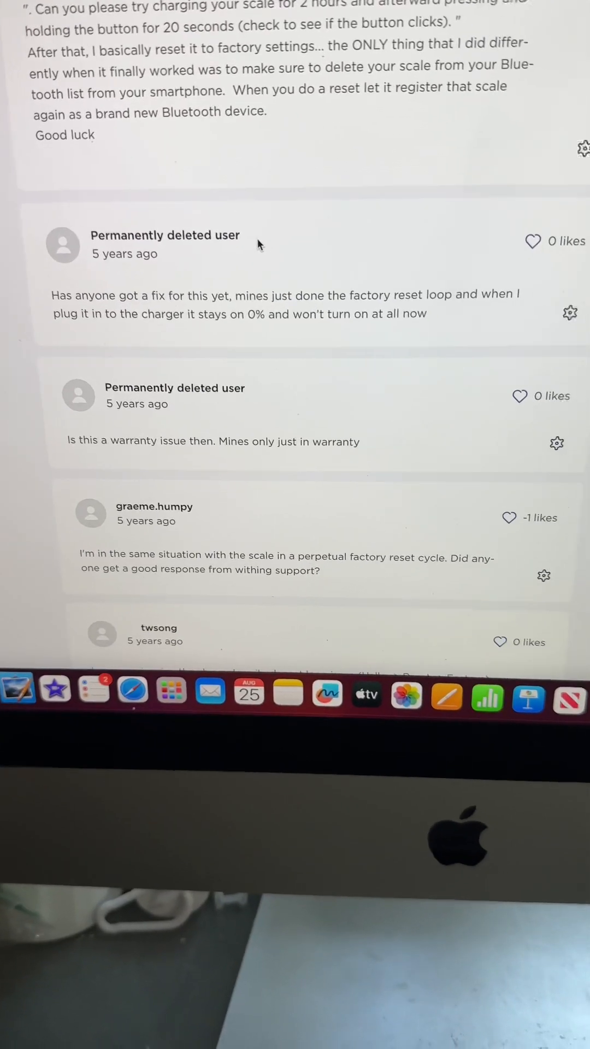
scroll(down, 3)
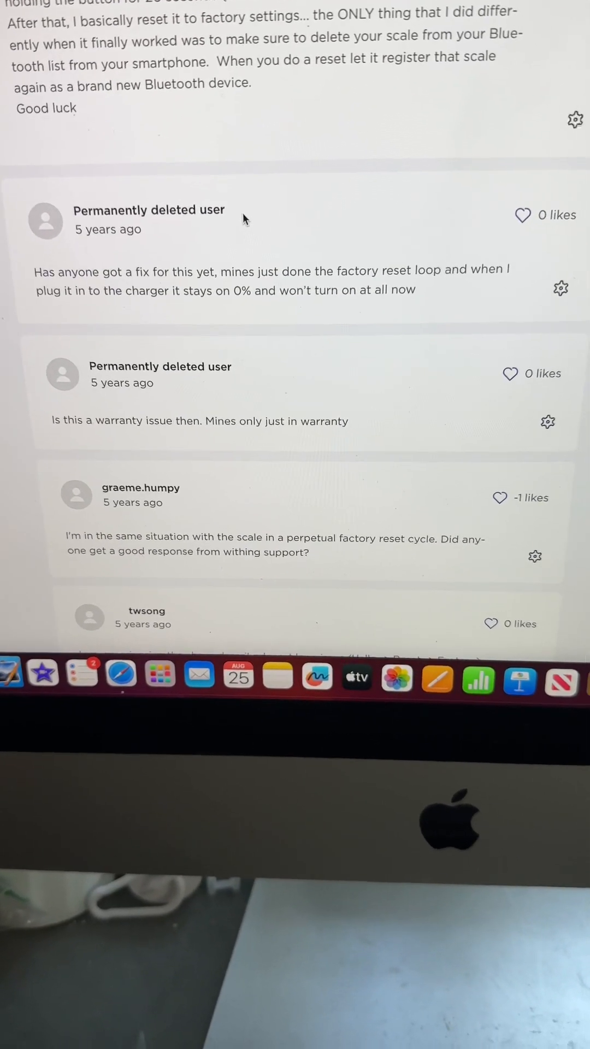
scroll(up, 3)
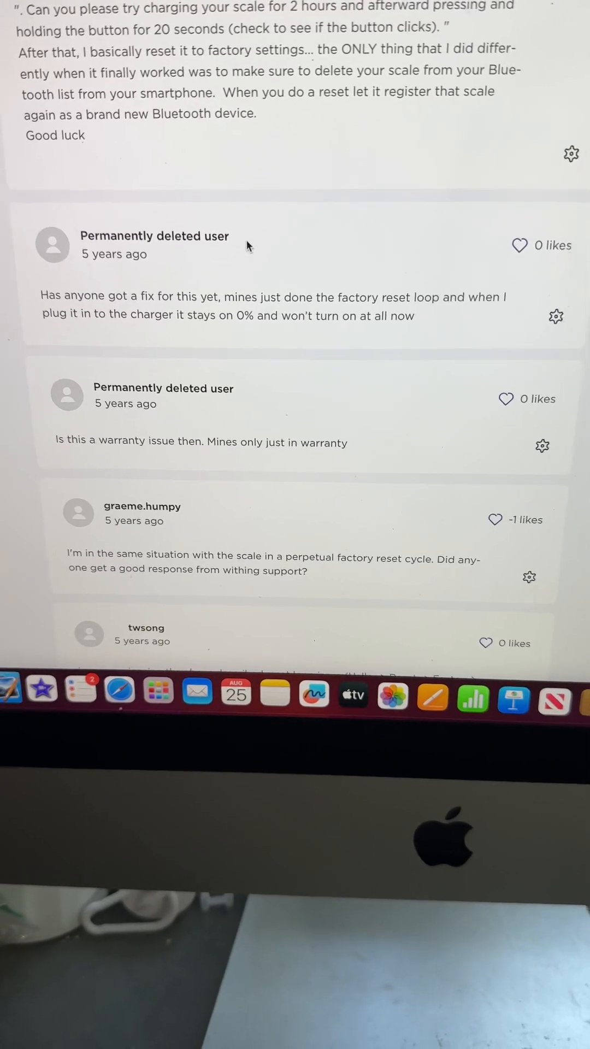
scroll(down, 3)
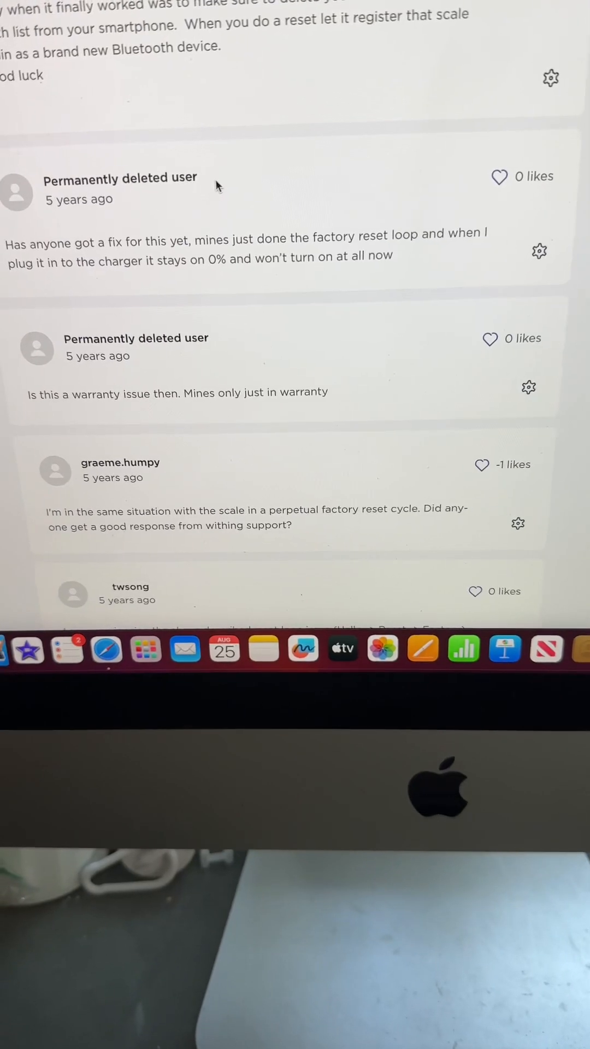
scroll(down, 3)
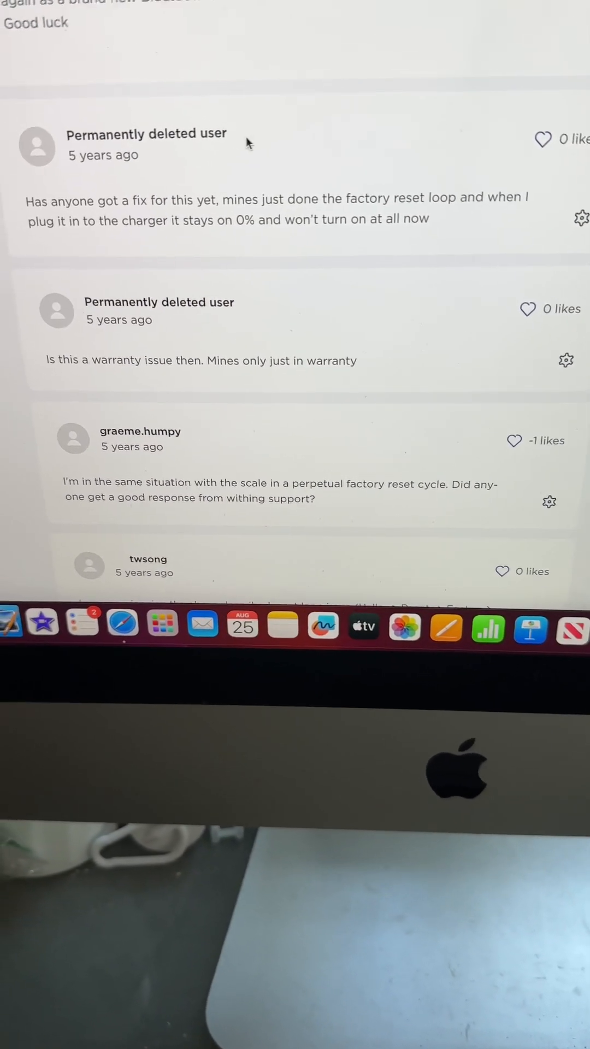
scroll(down, 3)
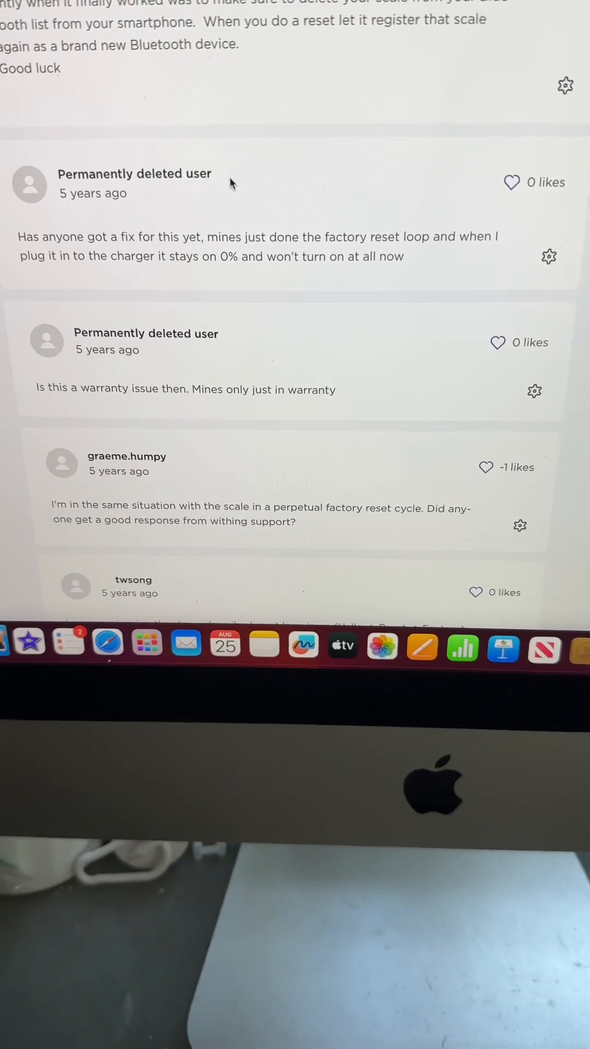
scroll(down, 3)
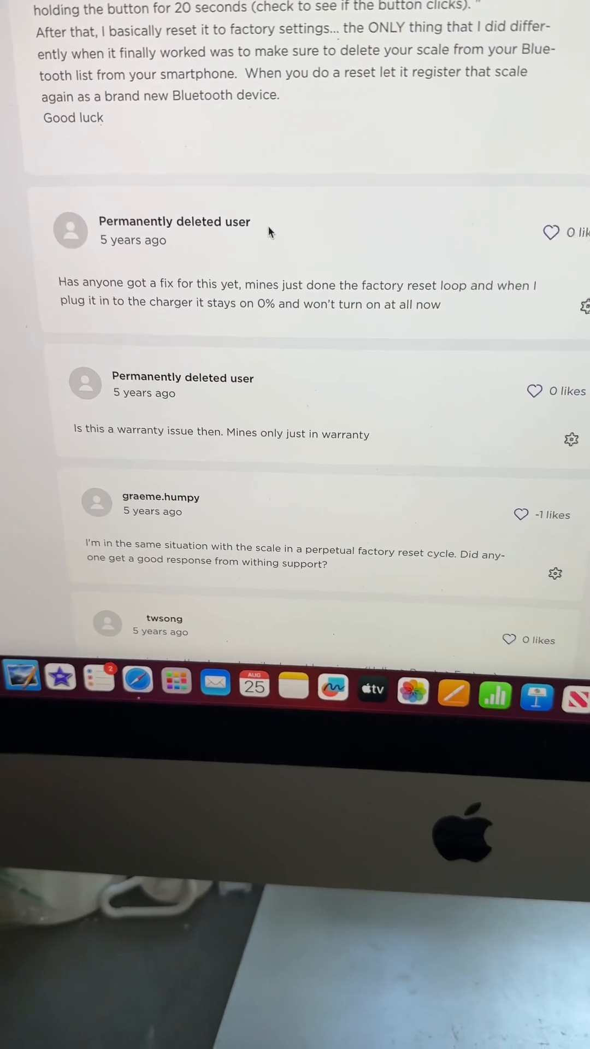
scroll(down, 3)
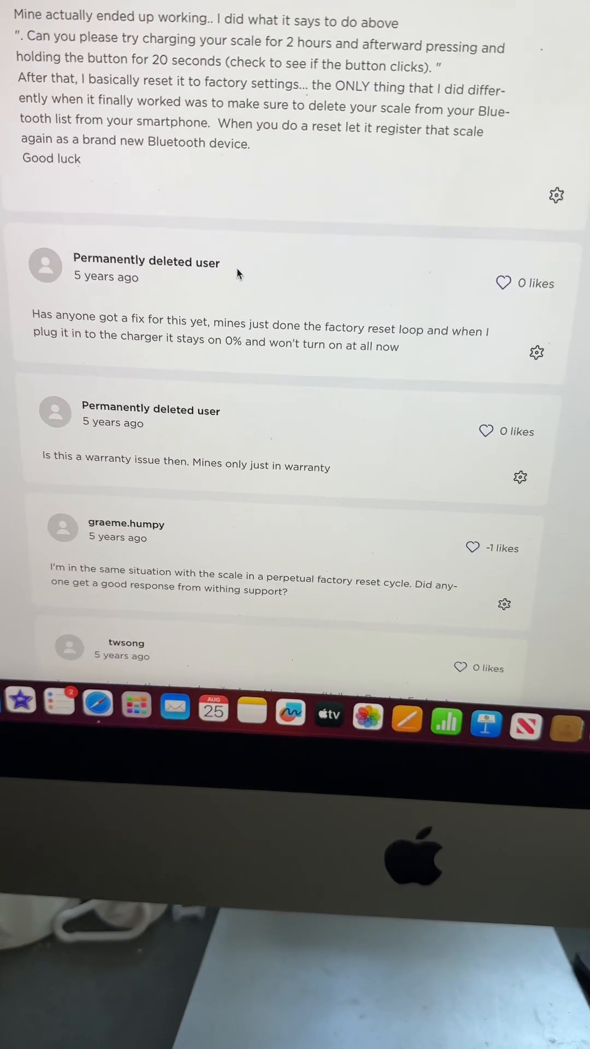
scroll(down, 3)
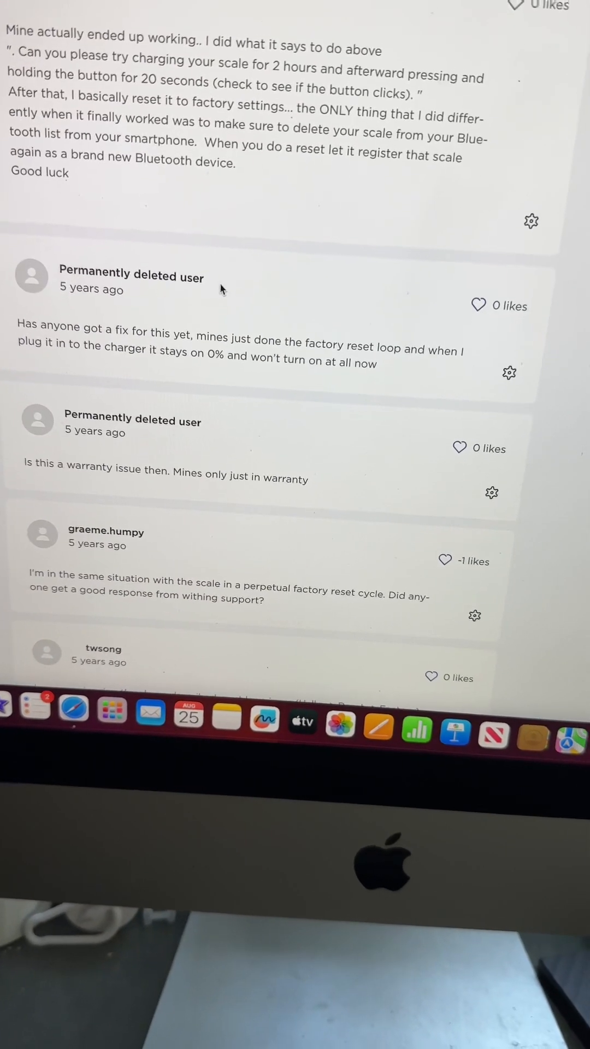
scroll(down, 3)
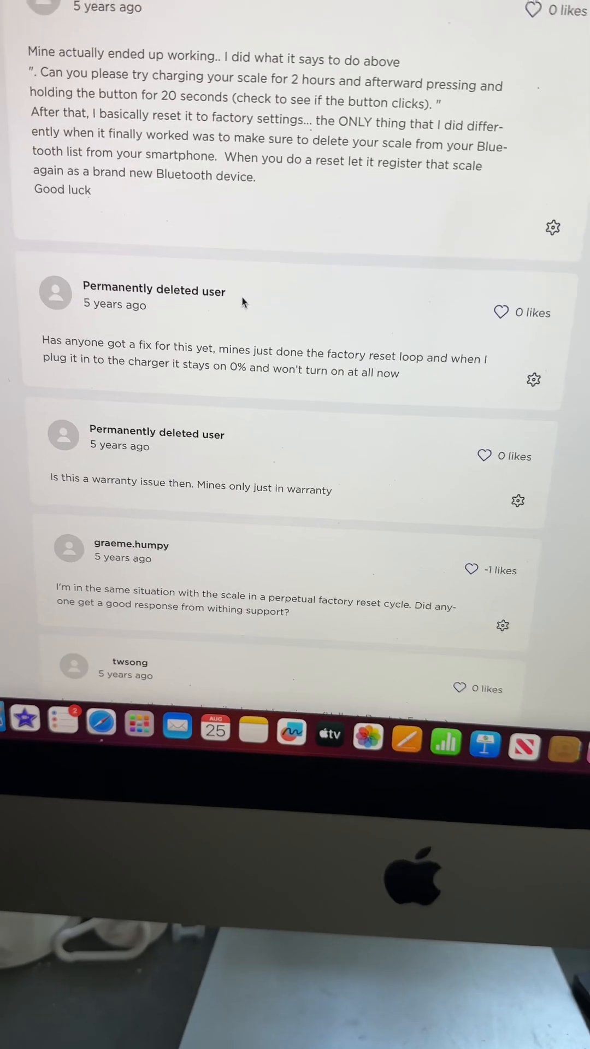
scroll(down, 3)
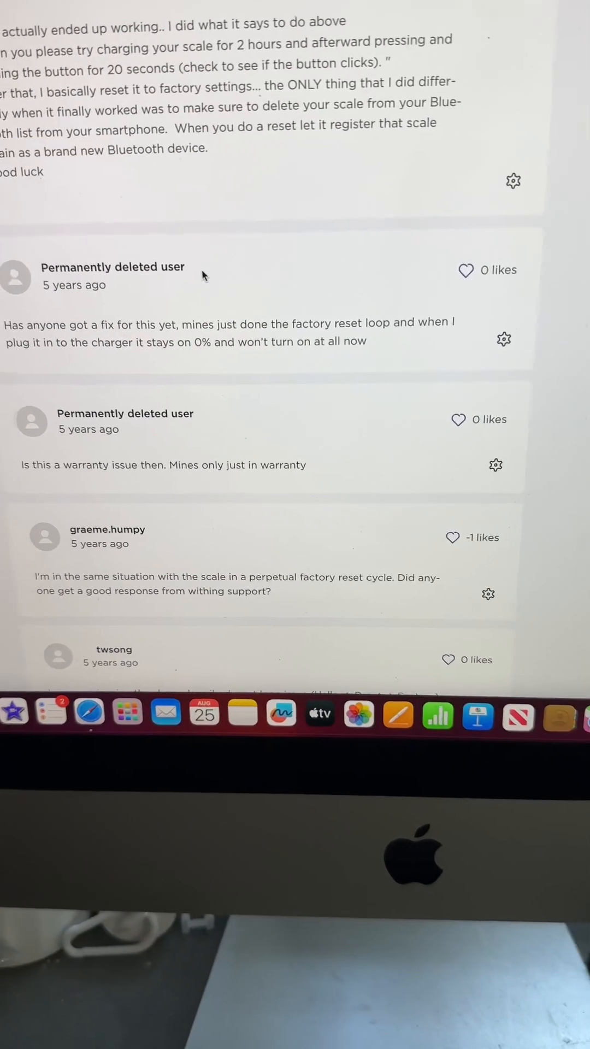
scroll(down, 3)
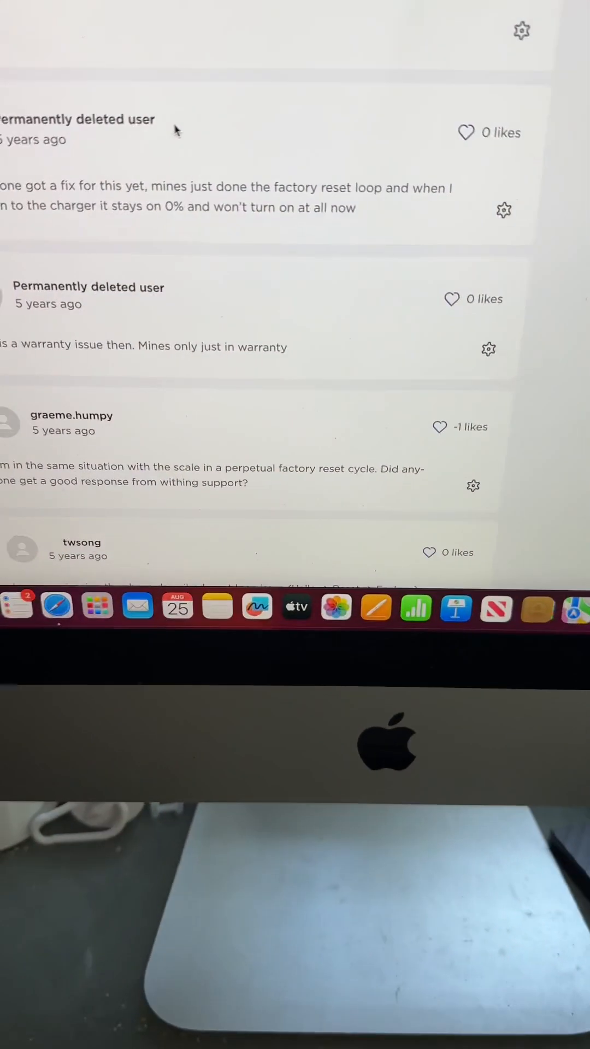
scroll(down, 3)
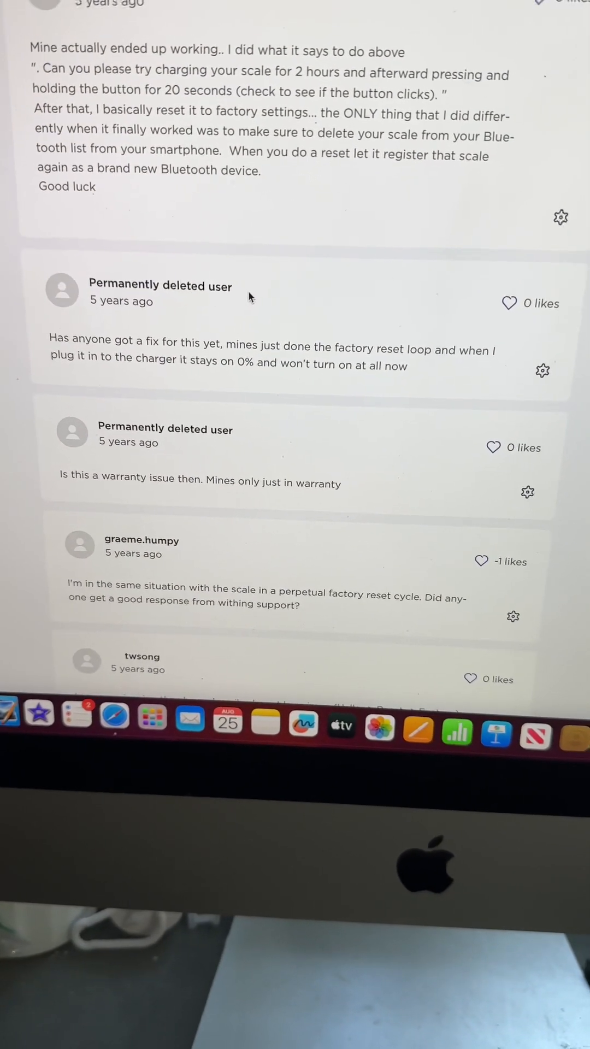
scroll(down, 3)
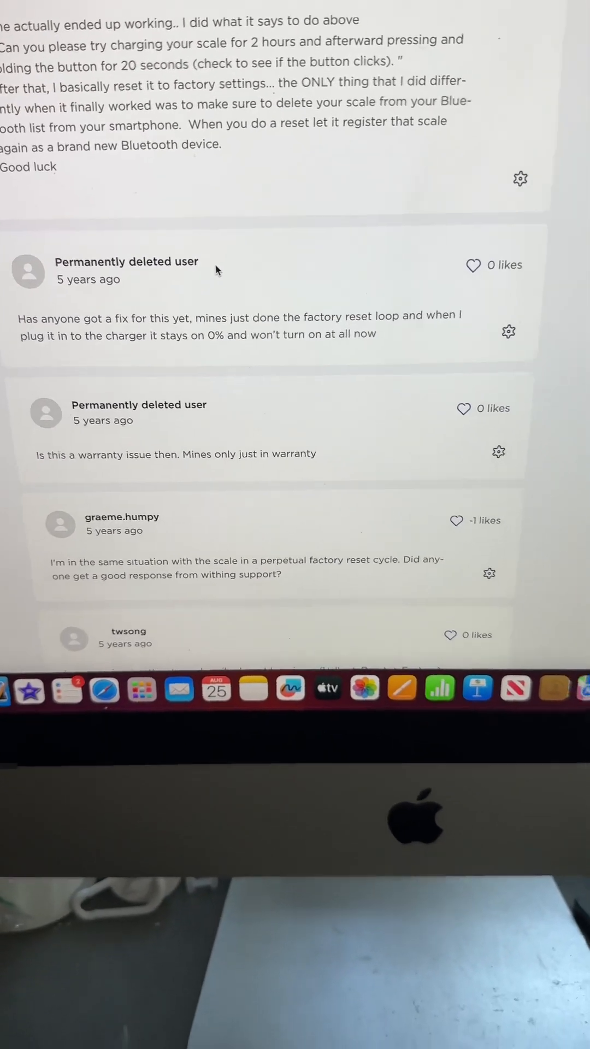
scroll(up, 3)
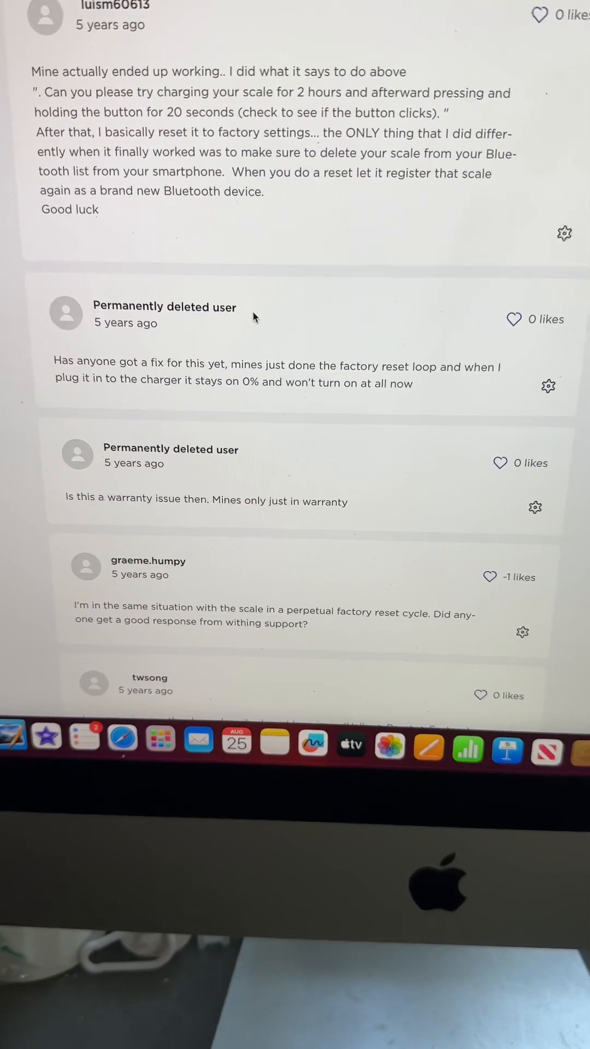
scroll(down, 3)
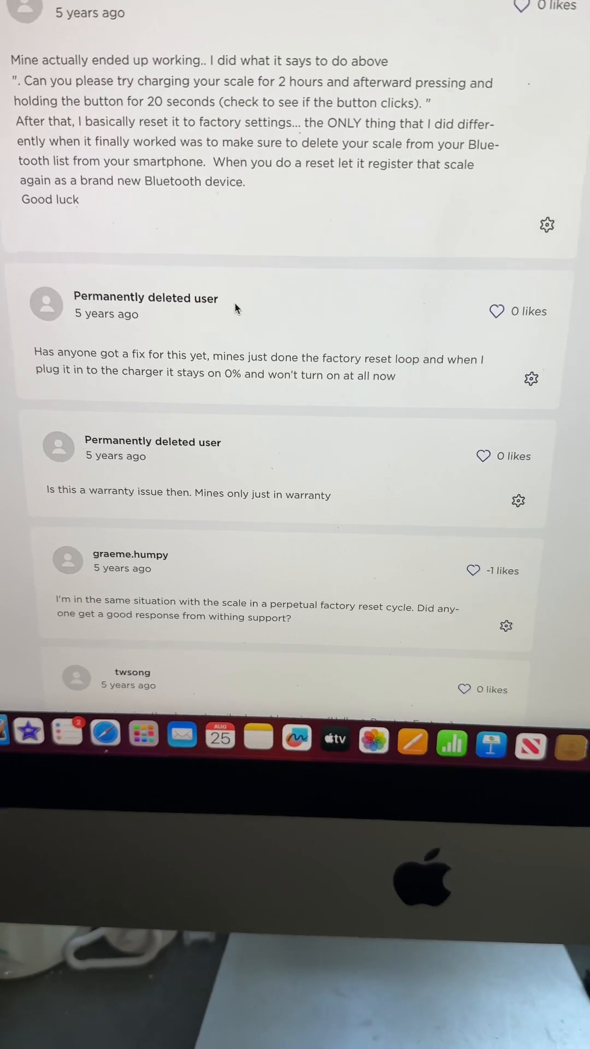